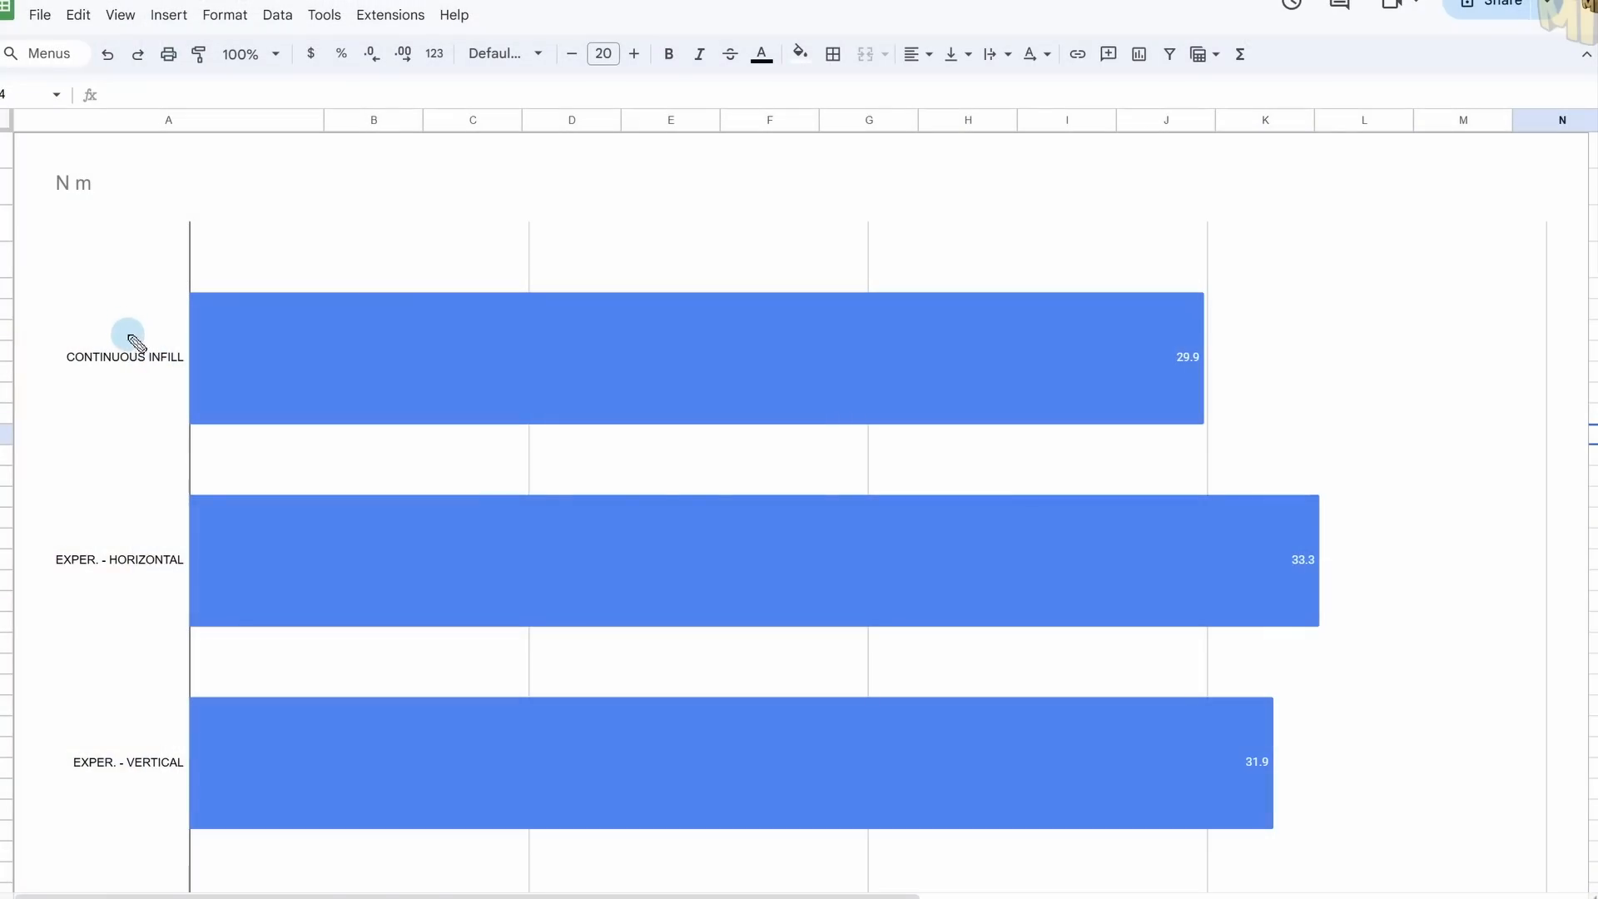
mouse_move(130, 544)
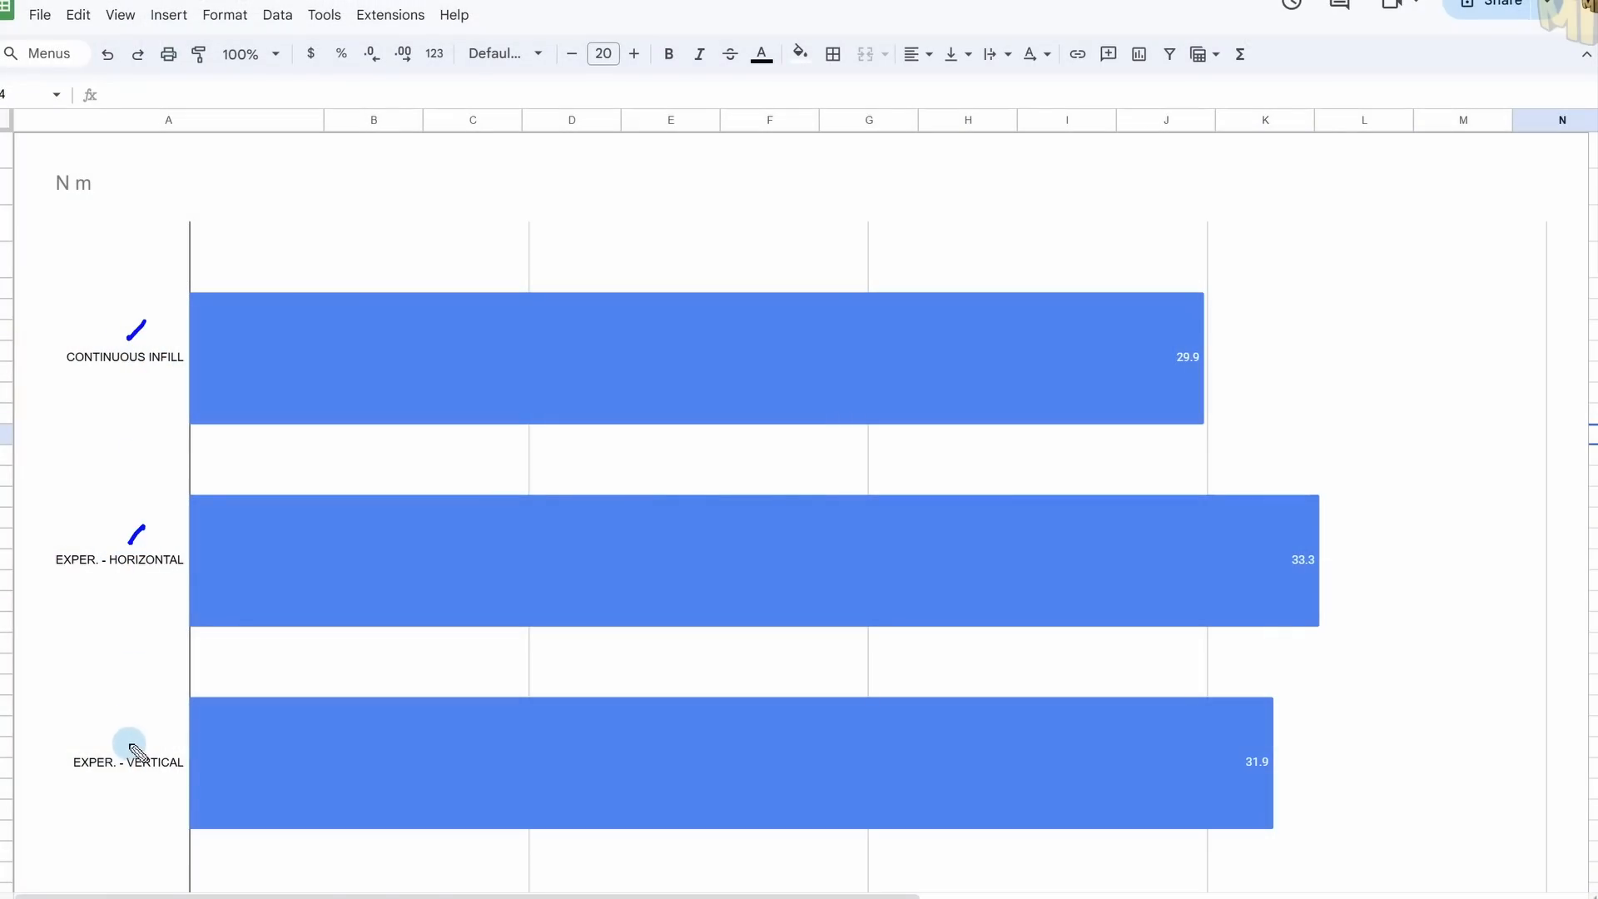
mouse_move(762, 589)
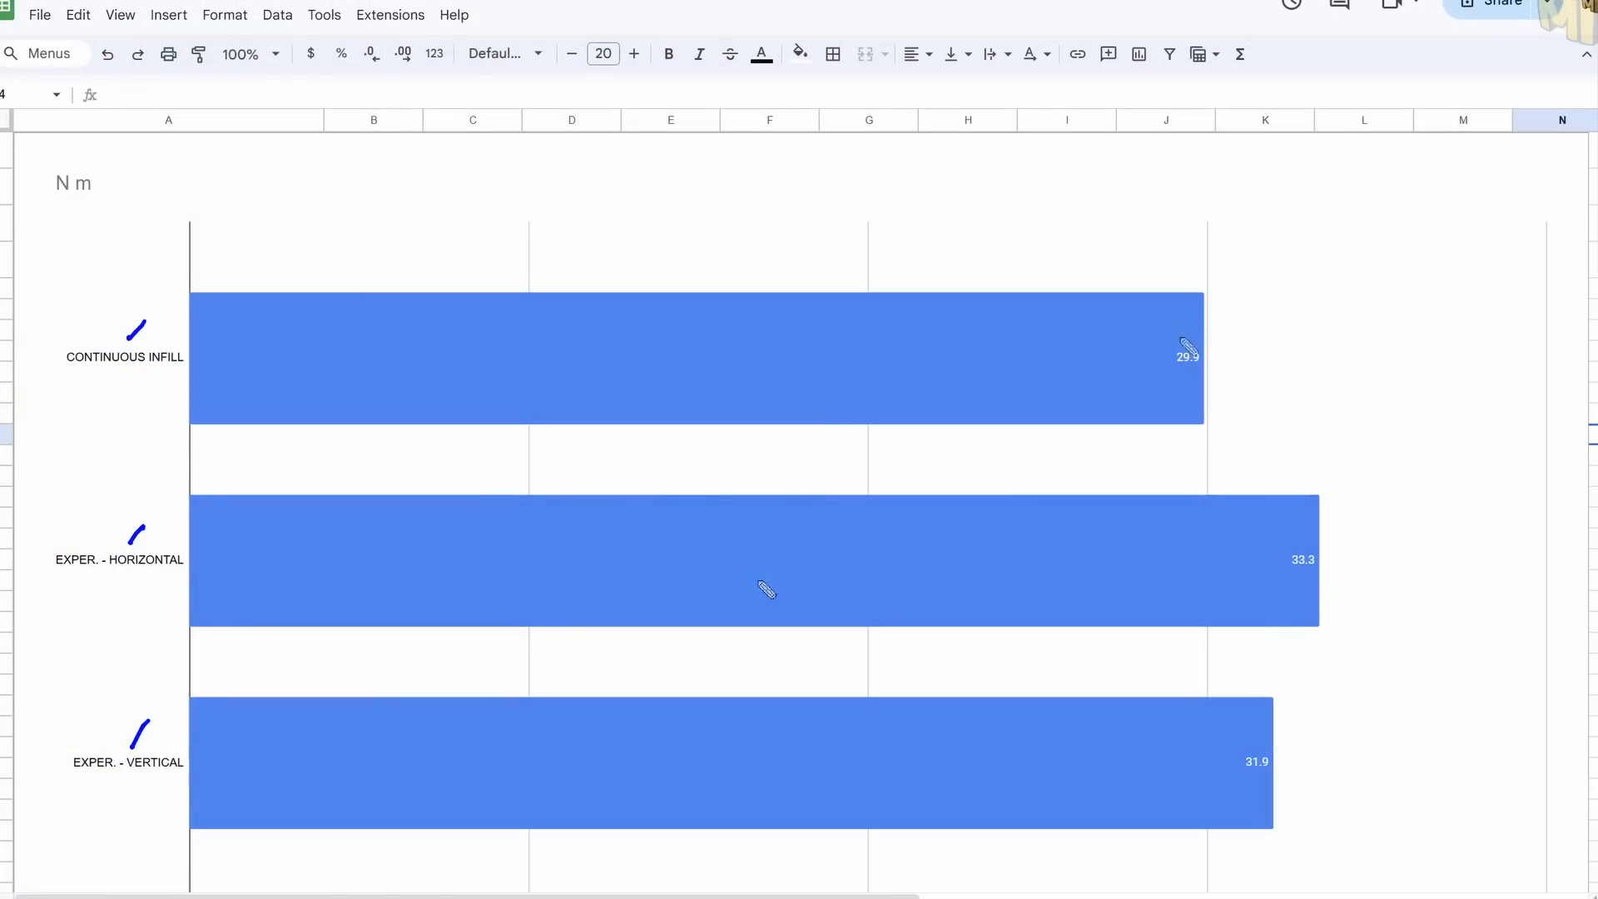
- Circle the 29.9 Nm value on the continuous-infill bar with the annotation pen
drag(1187, 342, 1187, 346)
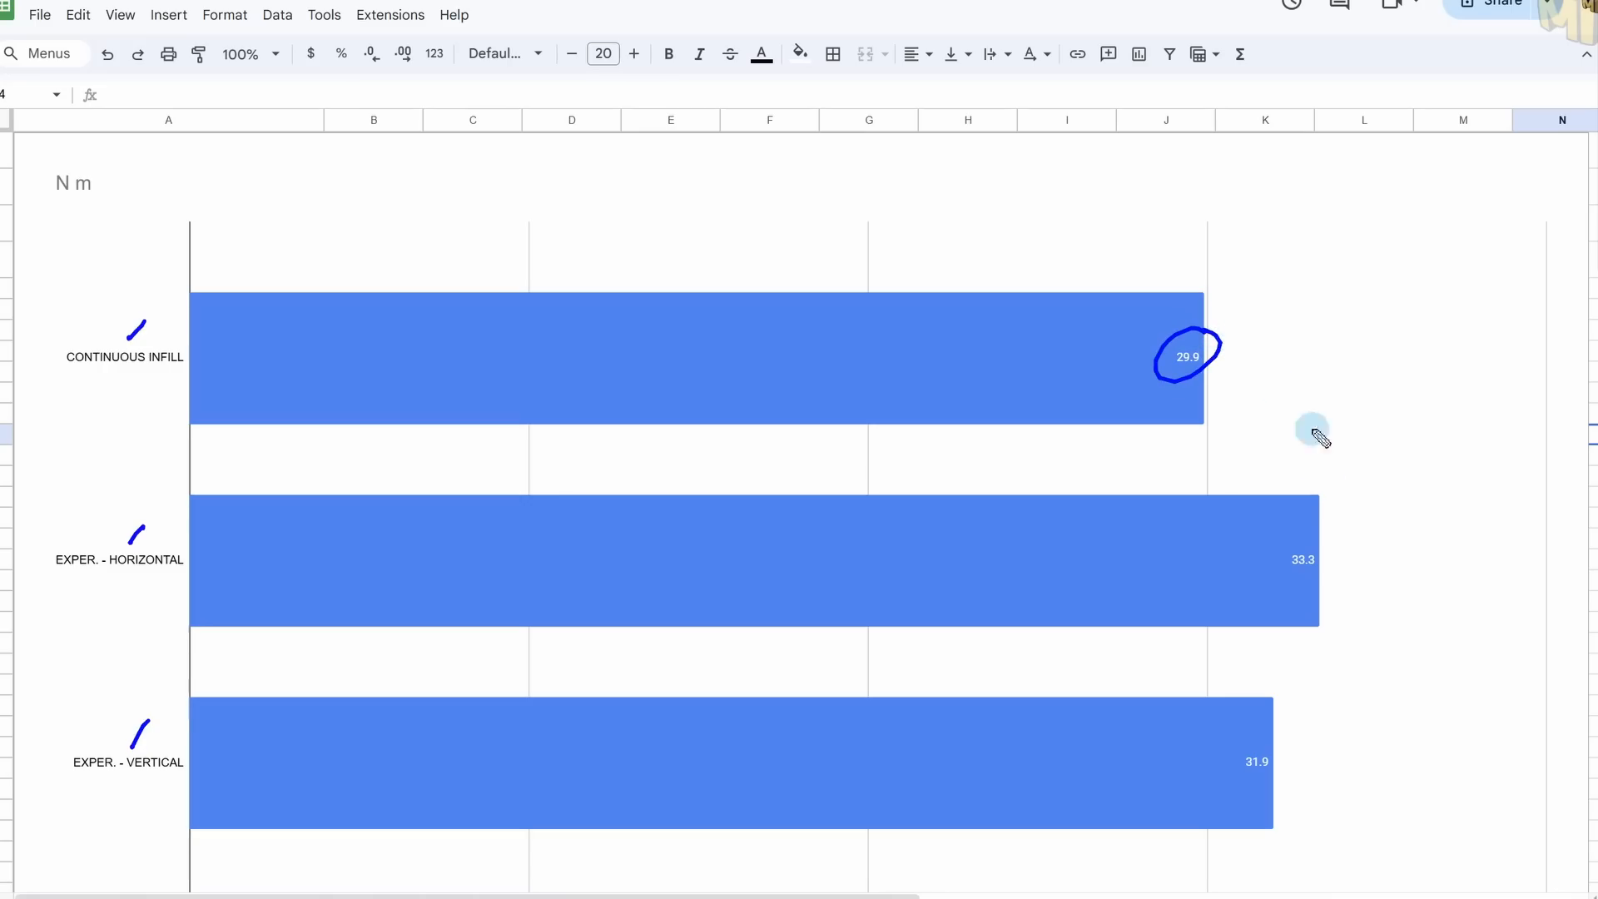
mouse_move(1299, 551)
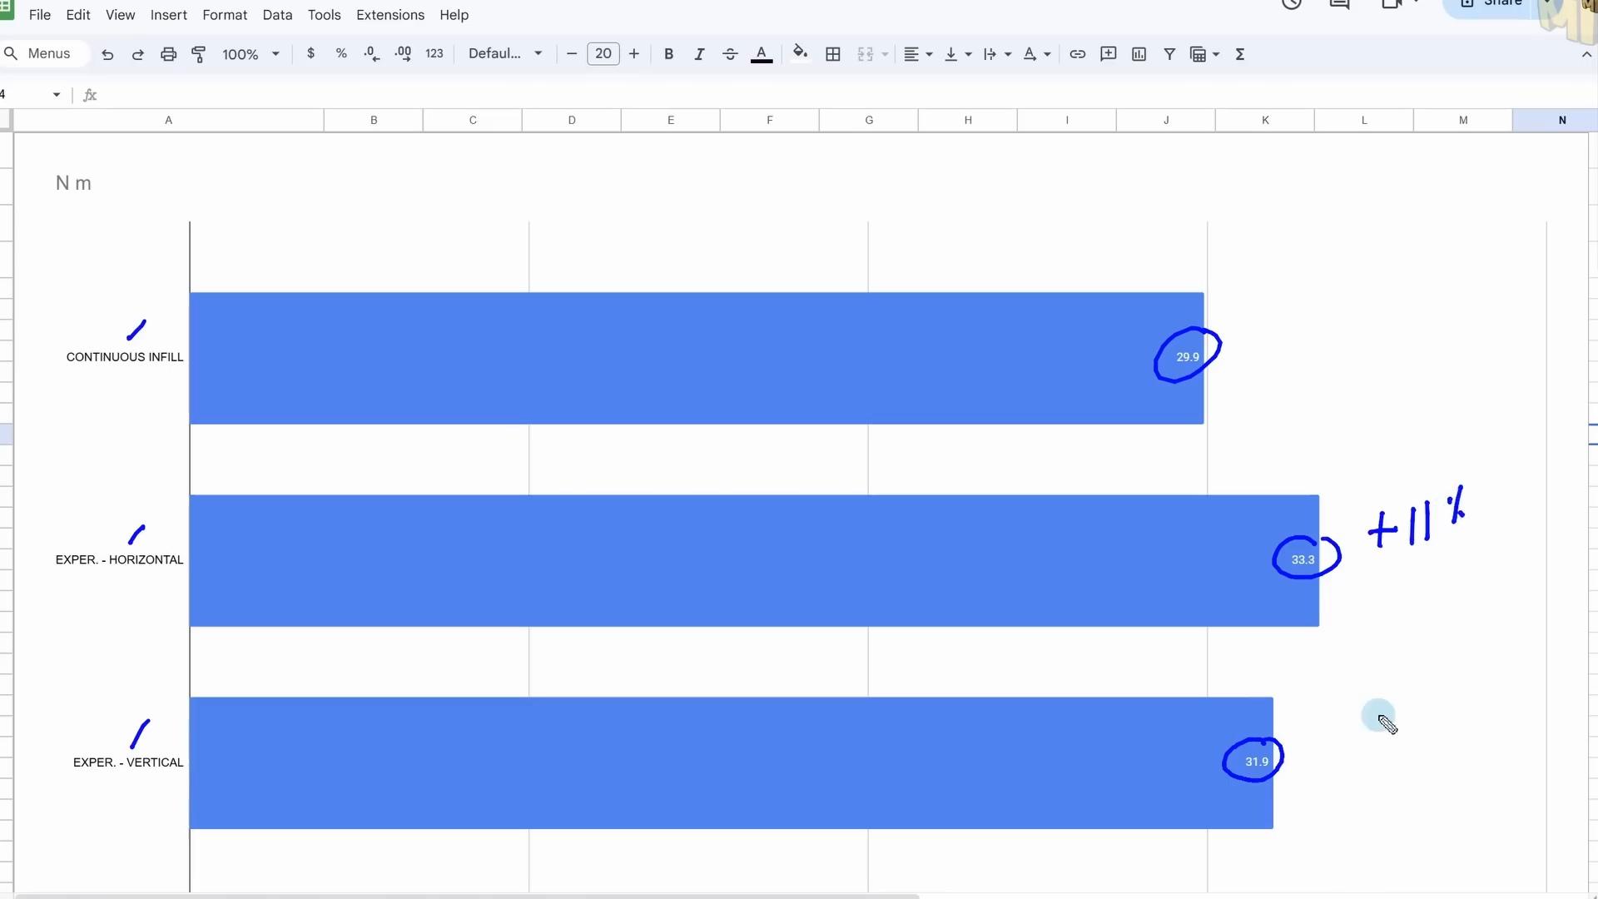
mouse_move(1360, 716)
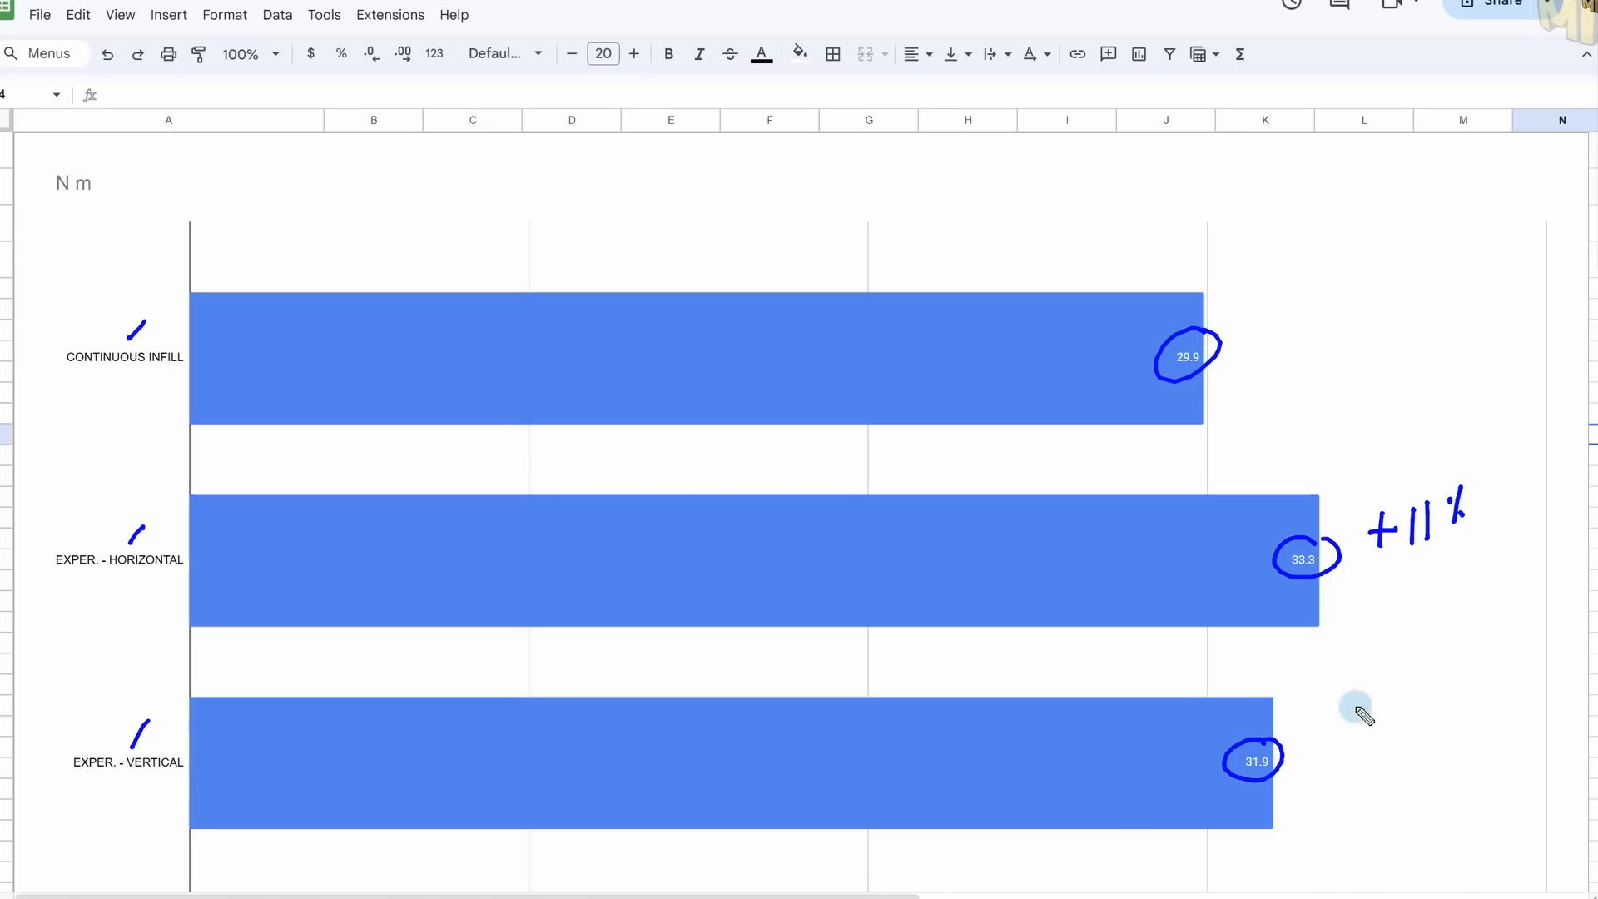
mouse_move(1312, 741)
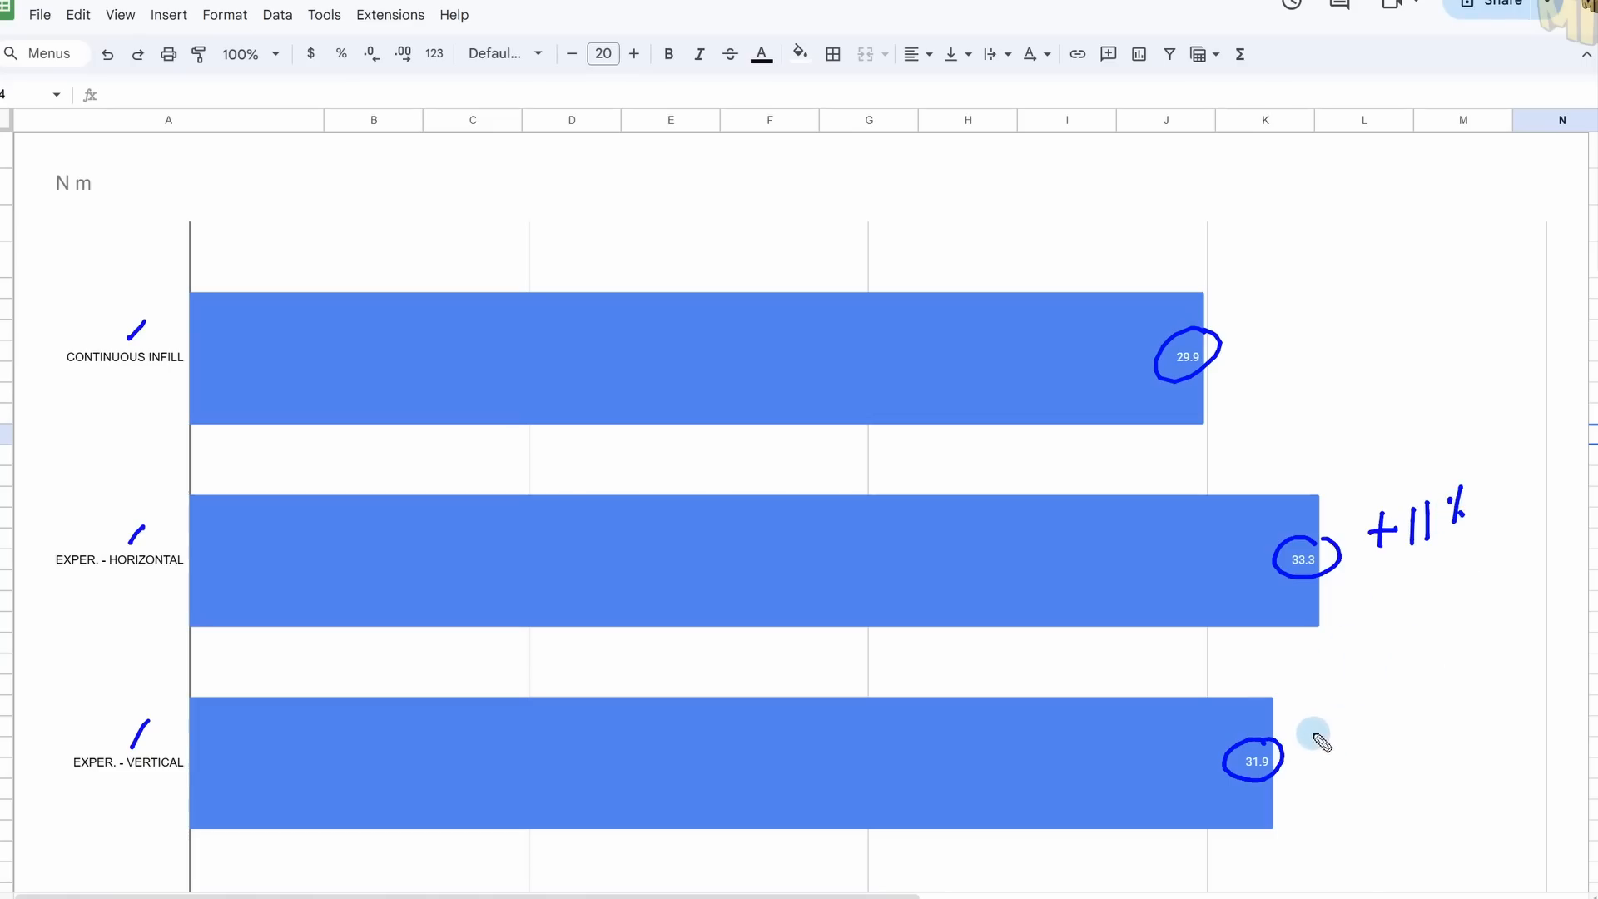